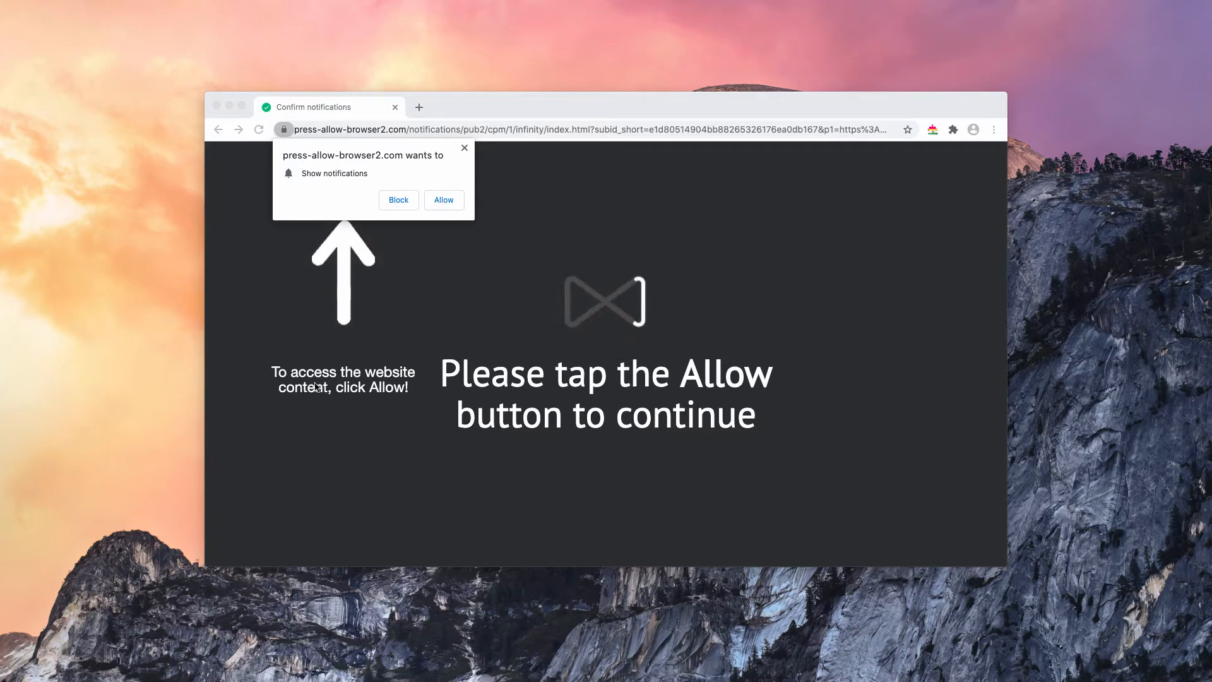
pyautogui.moveTo(336, 422)
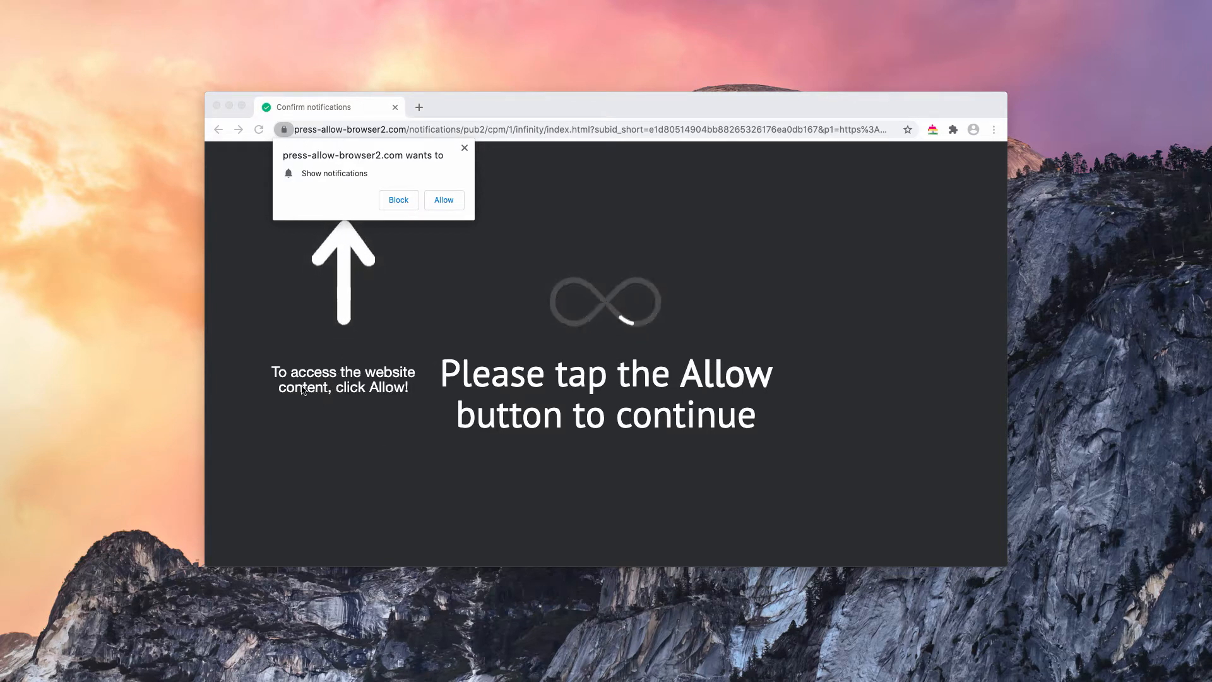
pyautogui.moveTo(525, 388)
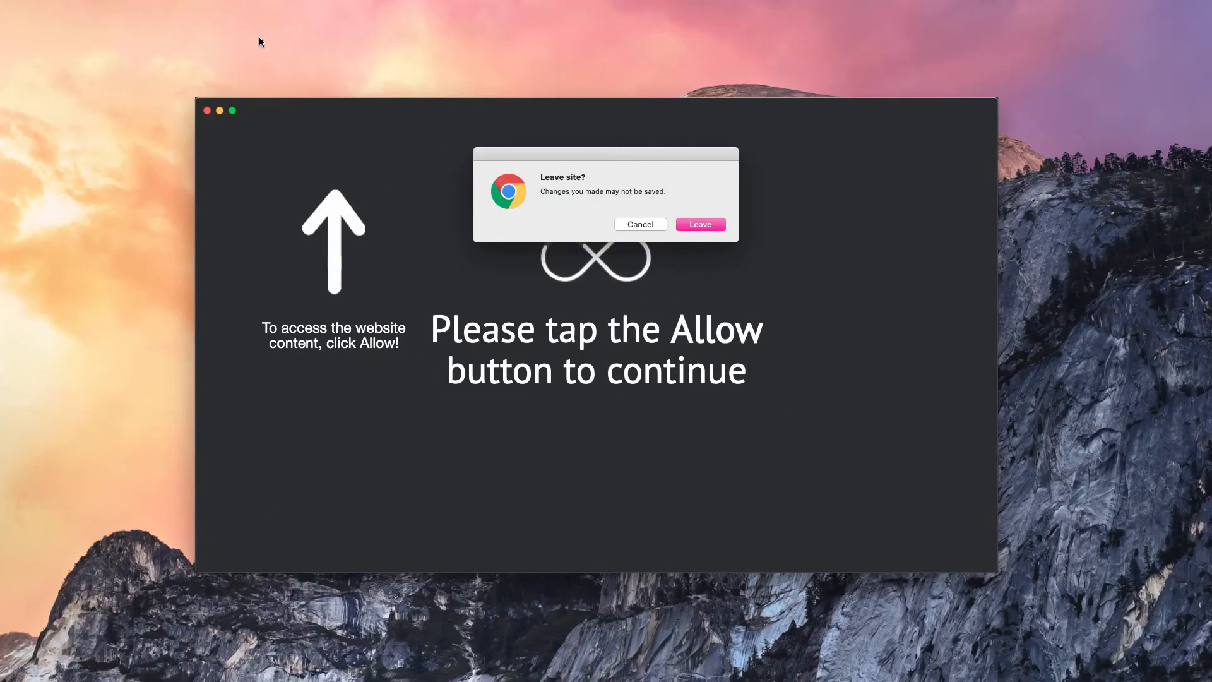
# Step: Dismiss the leave-site prompt and force quit the frozen Google Chrome via Force Quit Applications
pyautogui.click(639, 225)
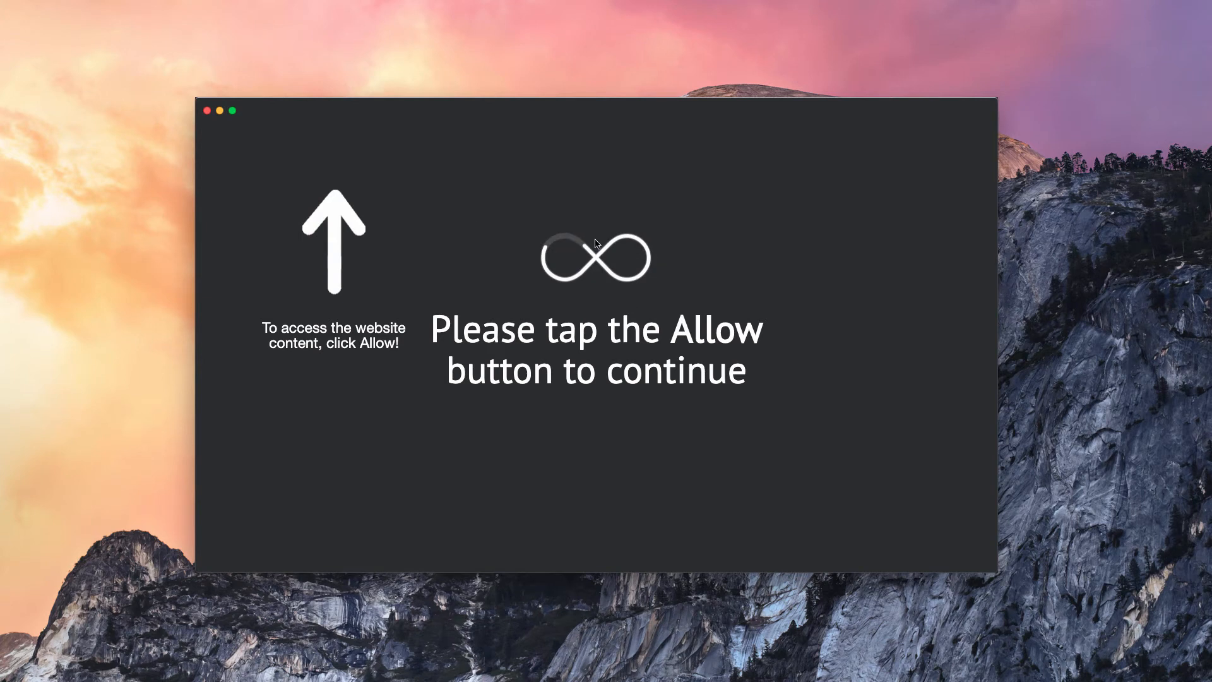
pyautogui.moveTo(767, 408)
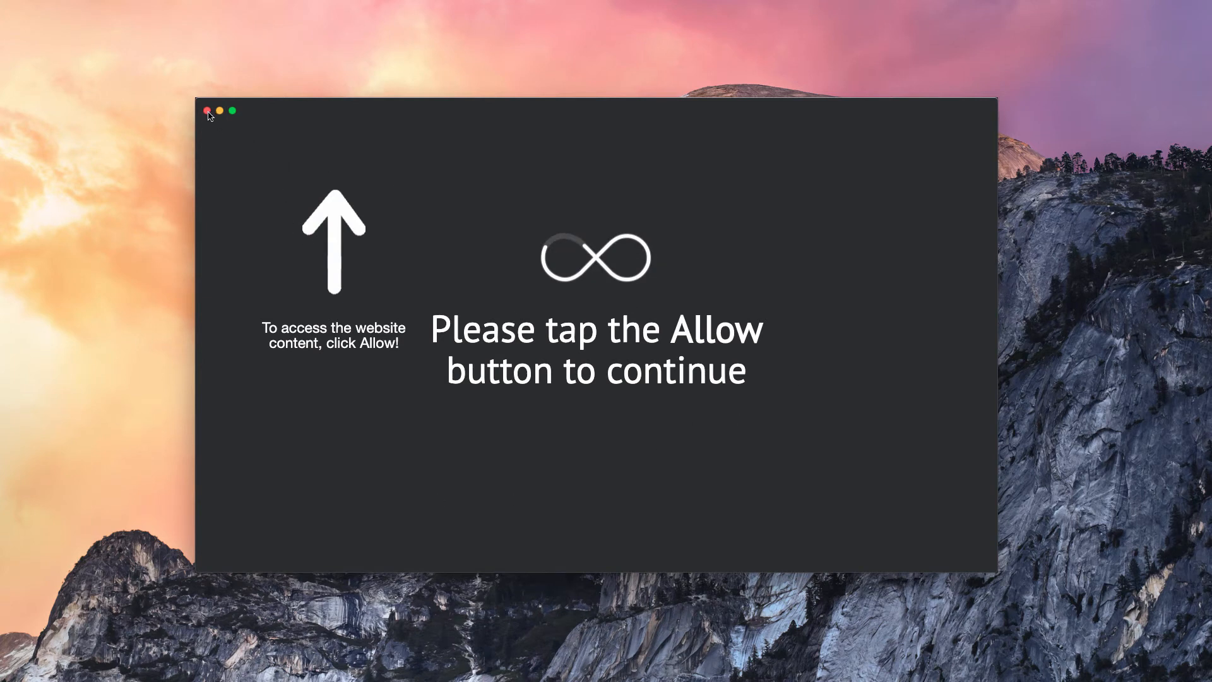
pyautogui.moveTo(527, 248)
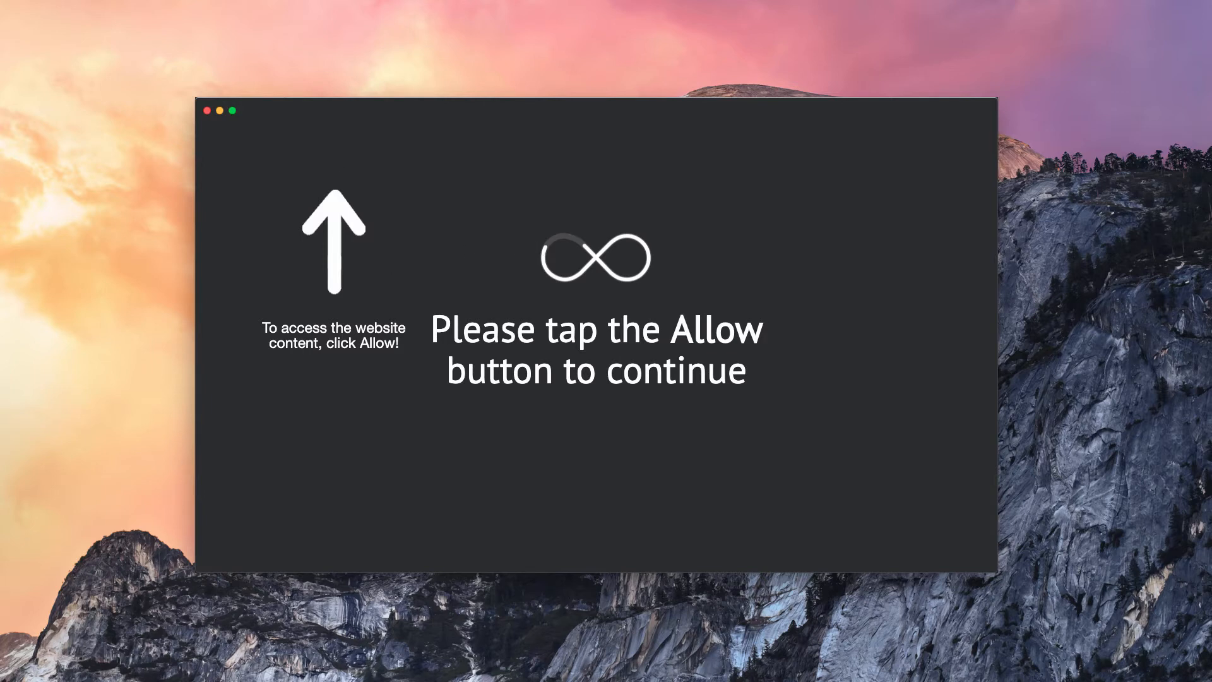
pyautogui.moveTo(485, 436)
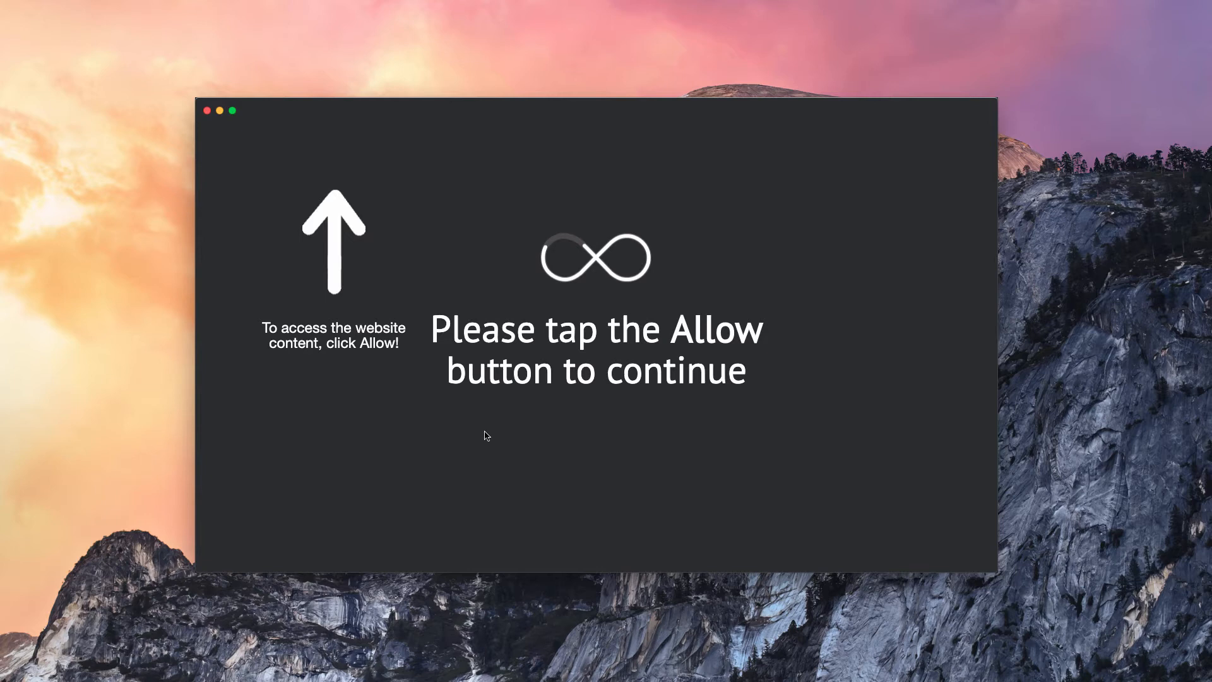
pyautogui.moveTo(509, 420)
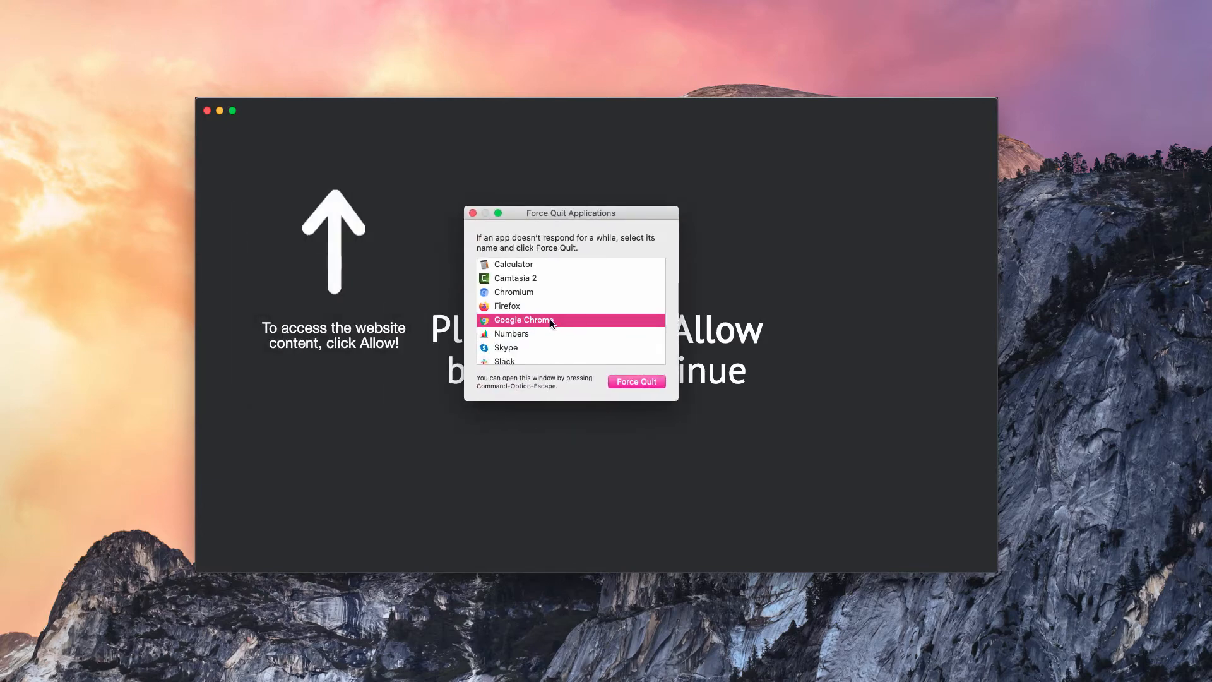
pyautogui.click(635, 381)
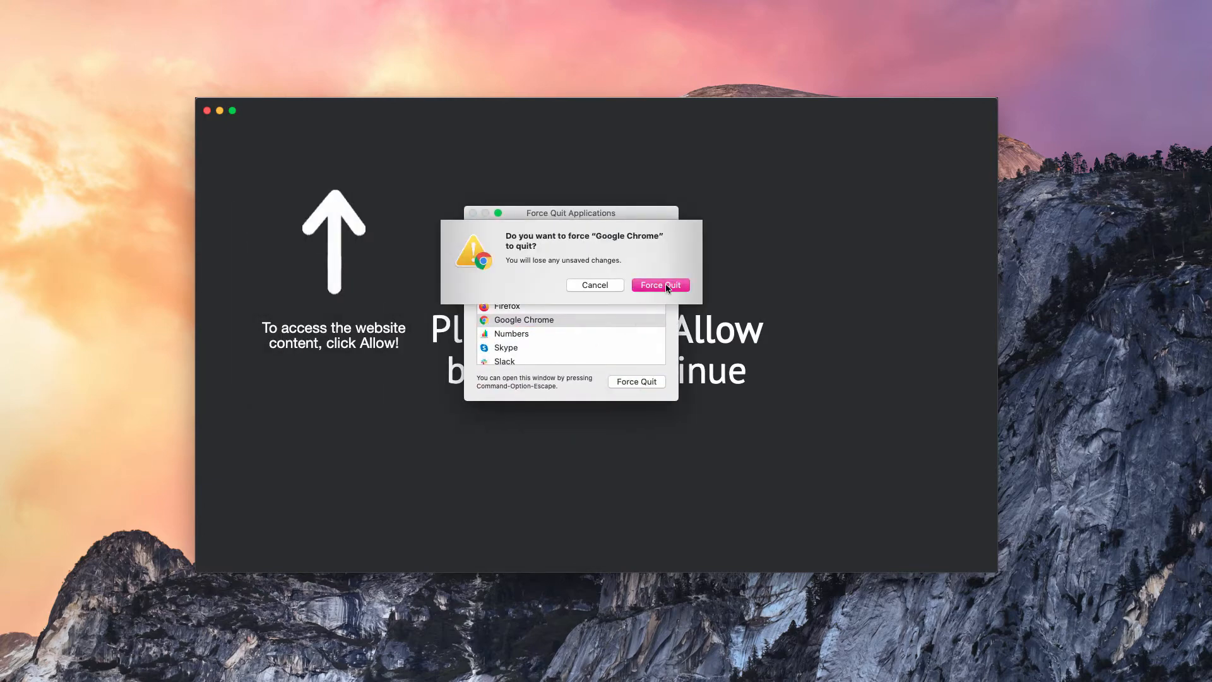
pyautogui.click(659, 284)
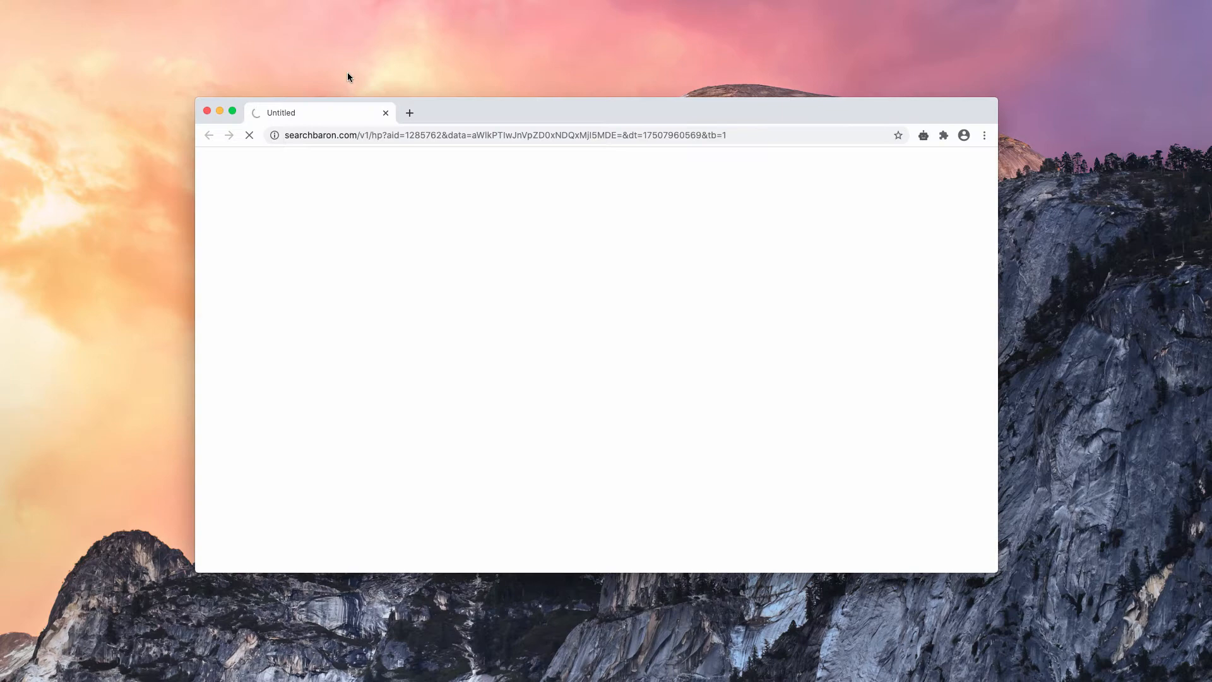
# Step: Reach Chrome Settings > Privacy and security > Site Settings > Notifications listing press-allow-browser2.com
pyautogui.click(409, 113)
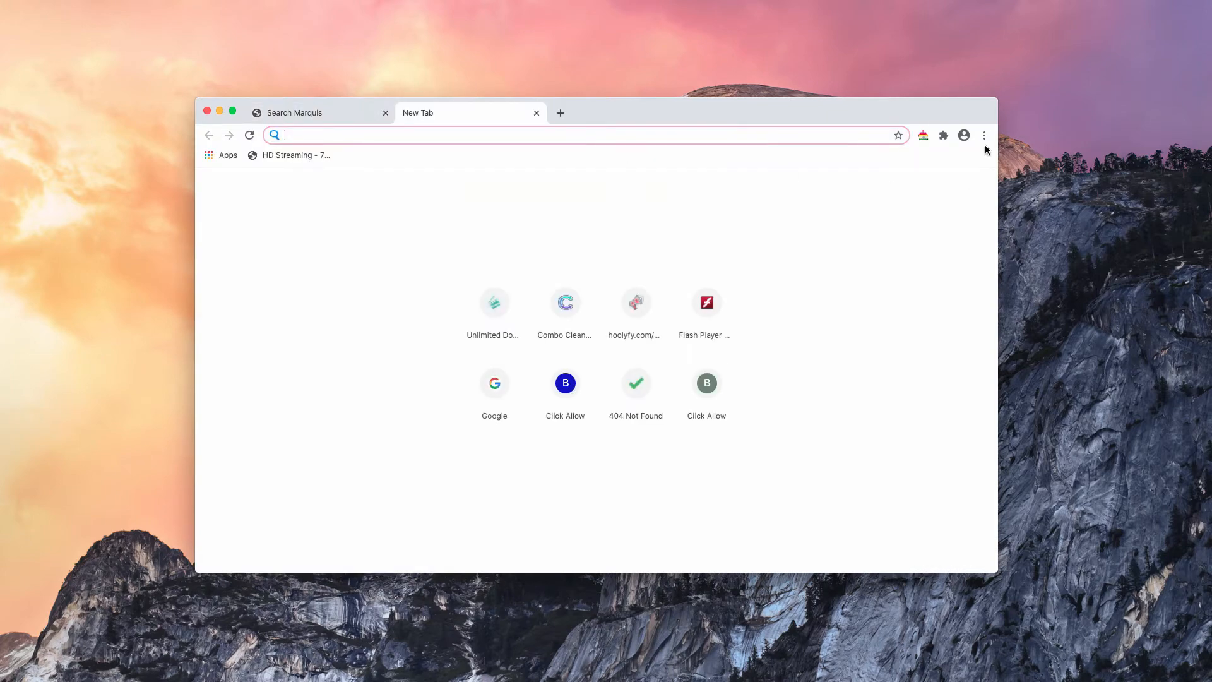
pyautogui.click(983, 135)
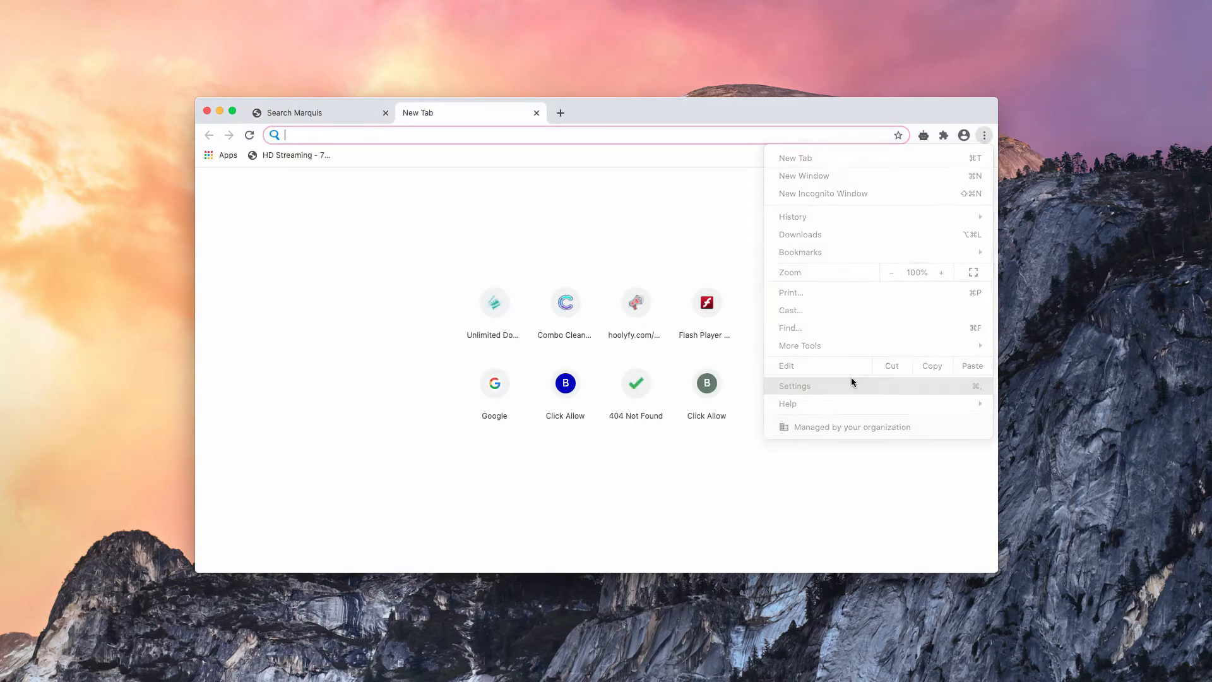
pyautogui.click(794, 387)
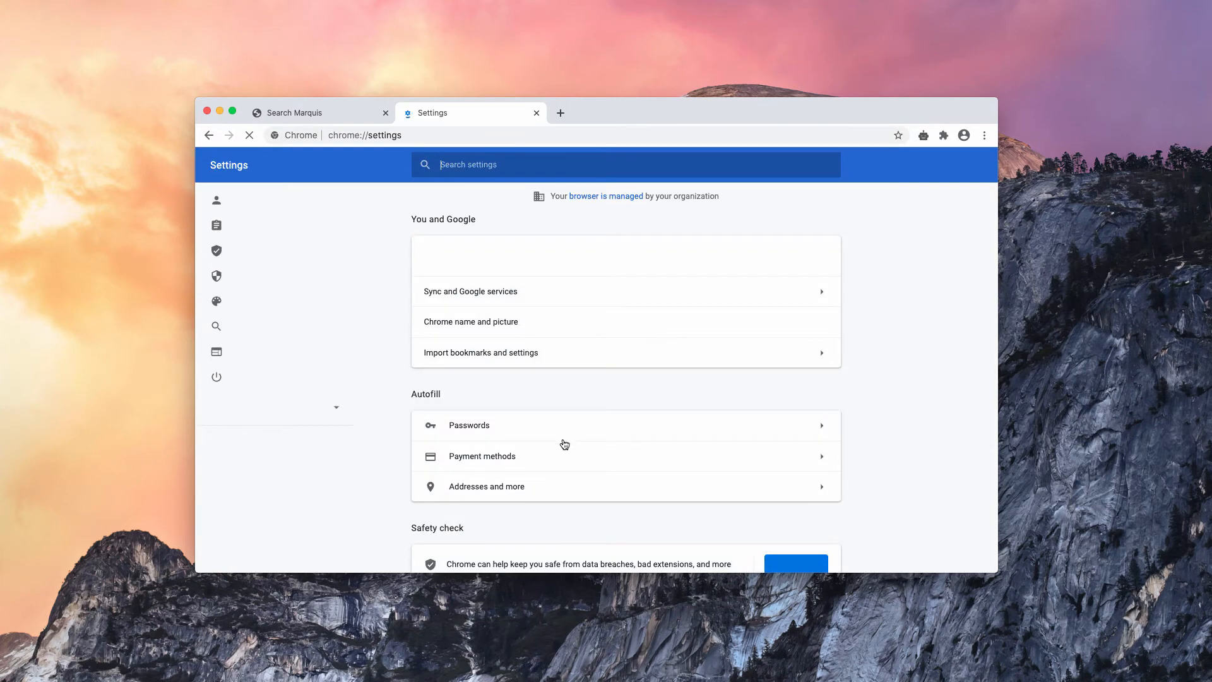
pyautogui.scroll(-3)
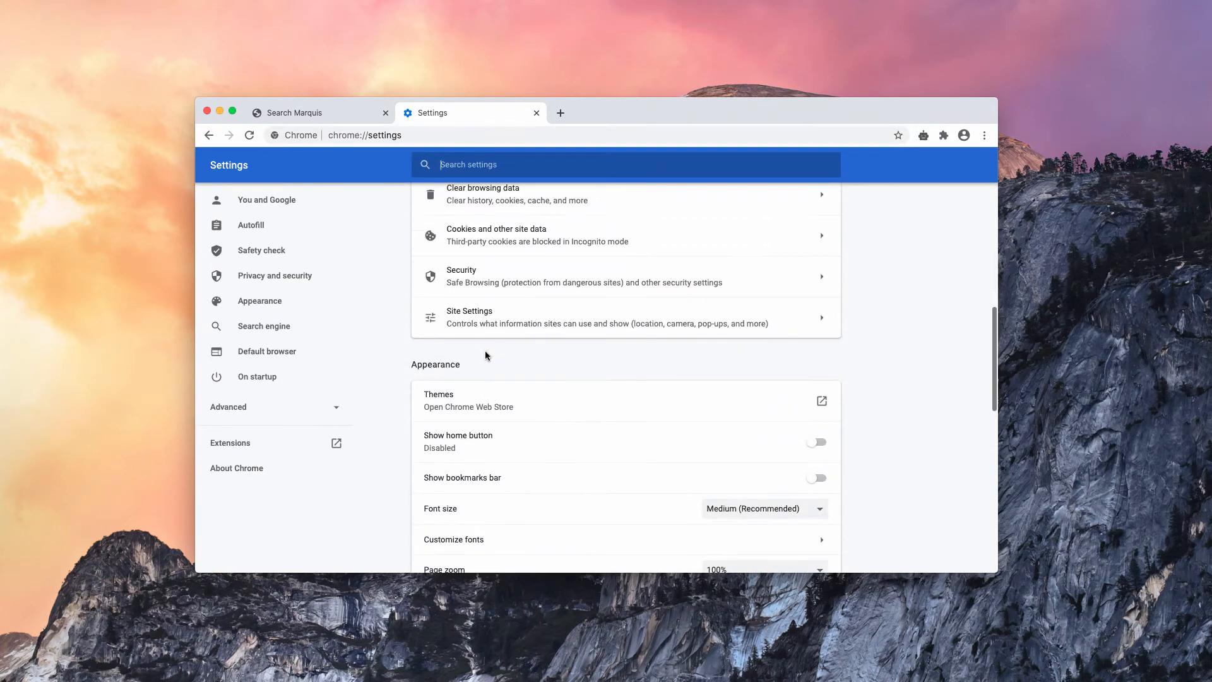
pyautogui.click(470, 317)
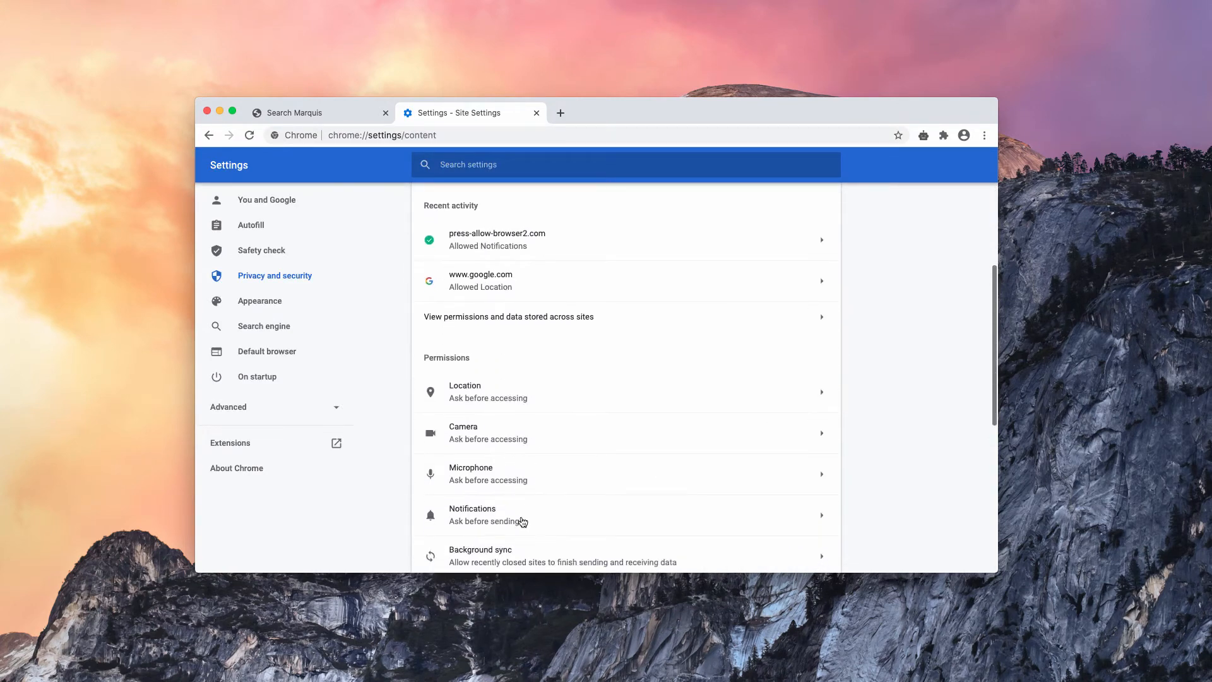
pyautogui.click(471, 514)
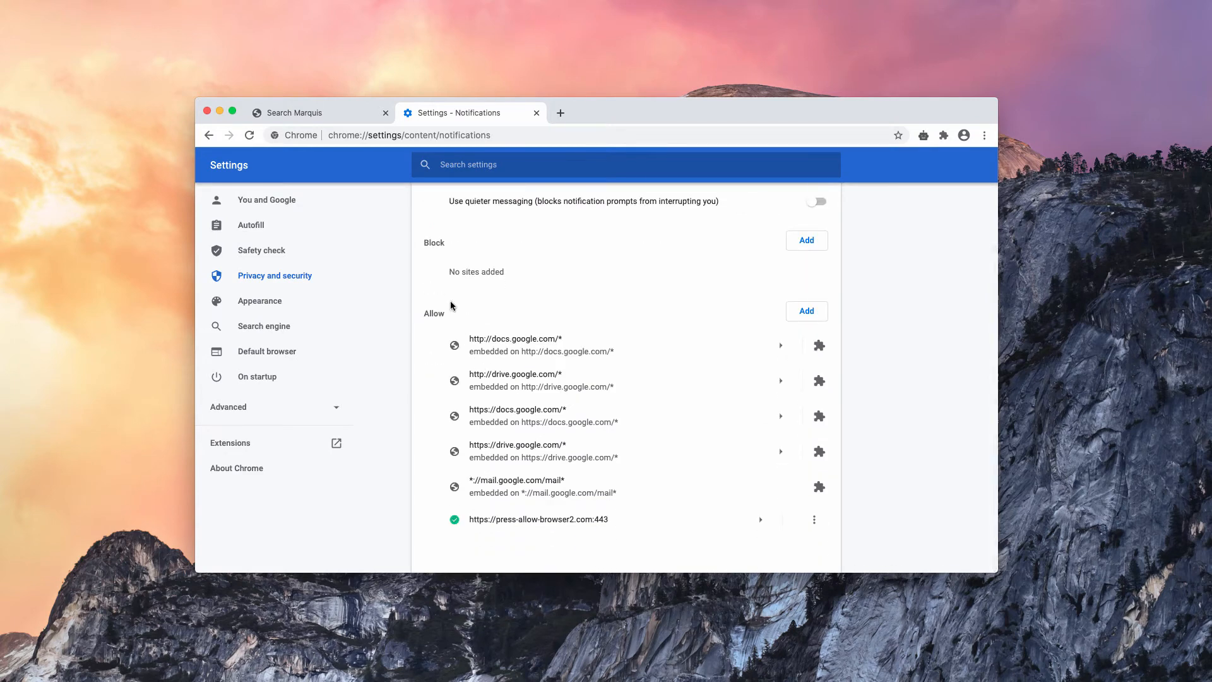
pyautogui.moveTo(541, 529)
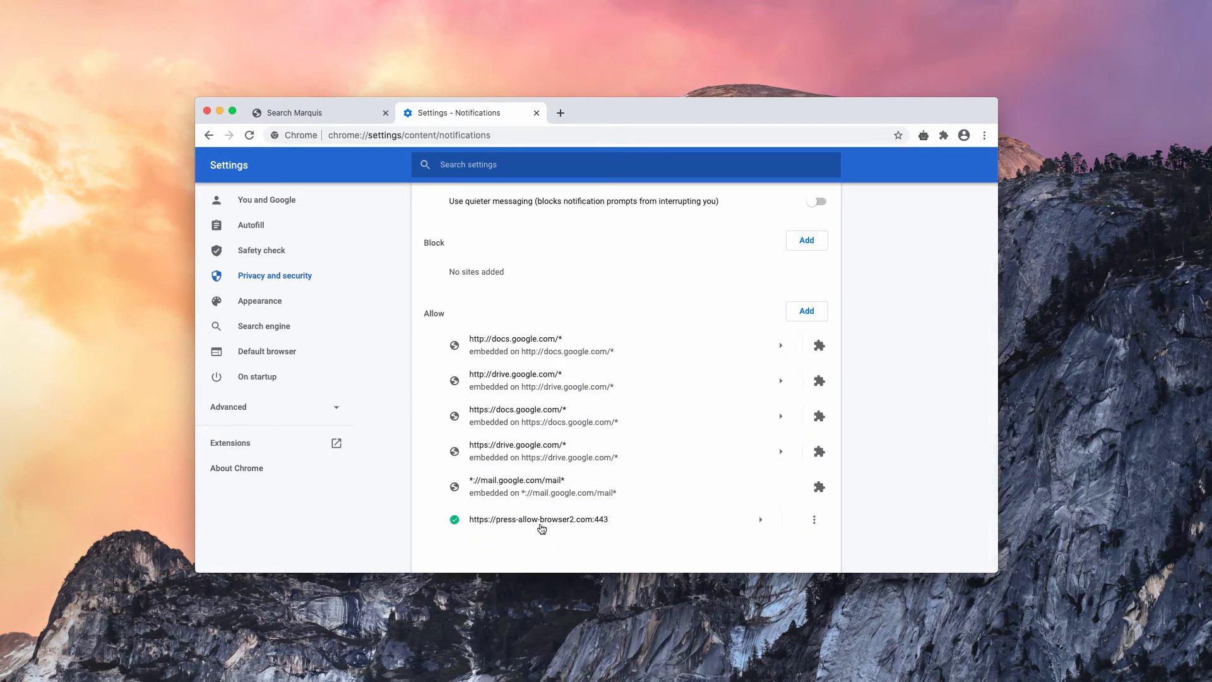
pyautogui.moveTo(824, 523)
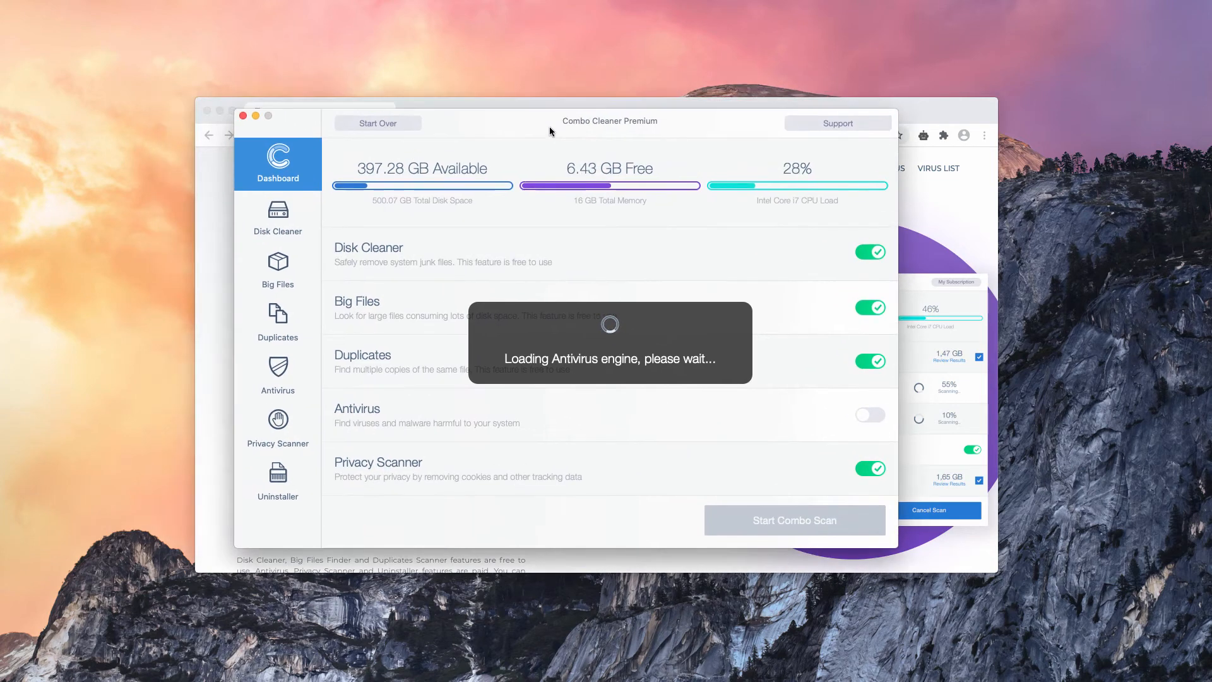
pyautogui.moveTo(804, 510)
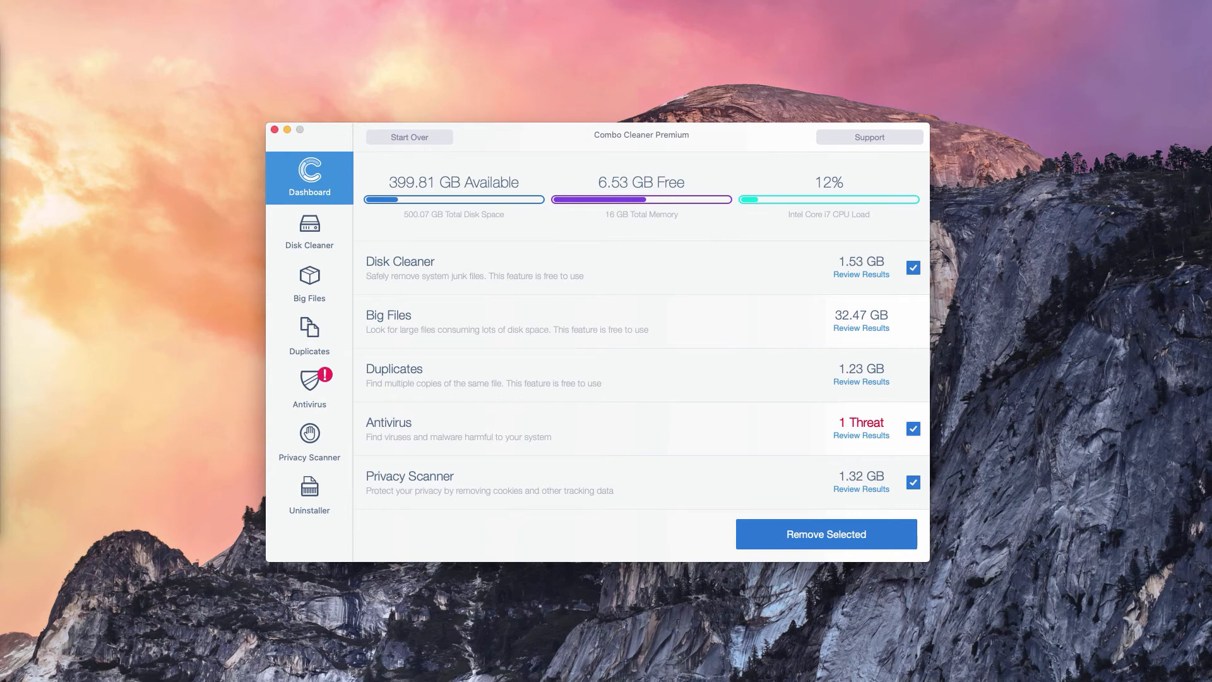
pyautogui.moveTo(149, 206)
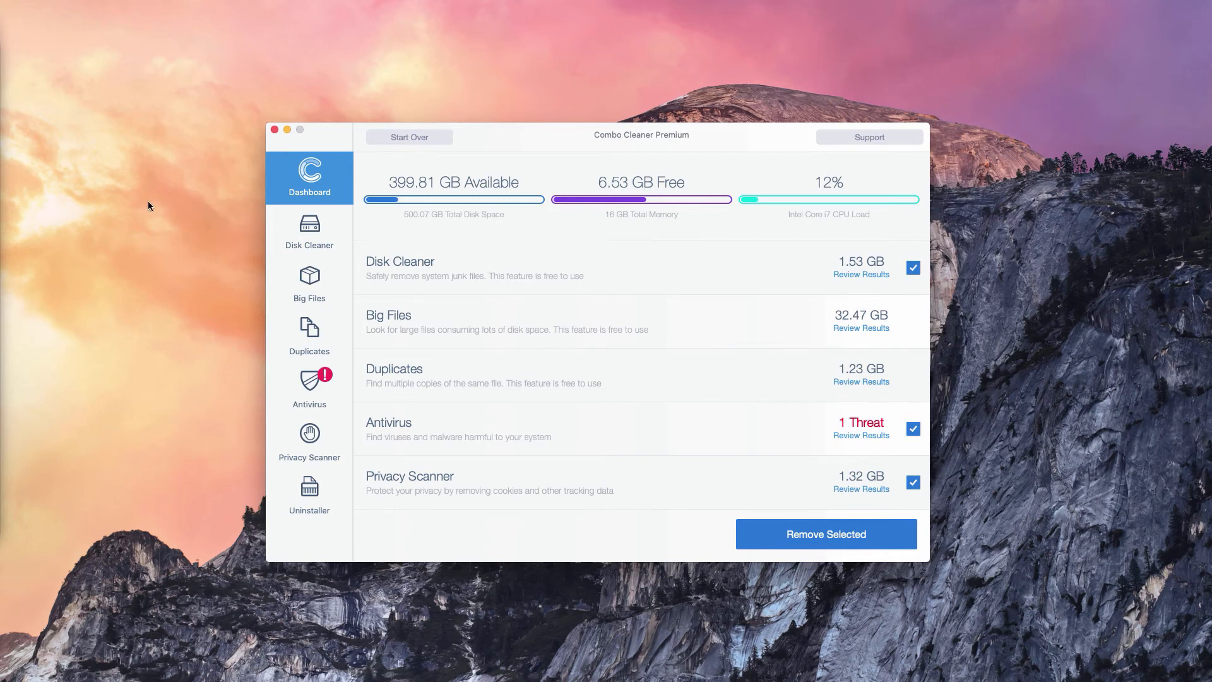
pyautogui.moveTo(715, 148)
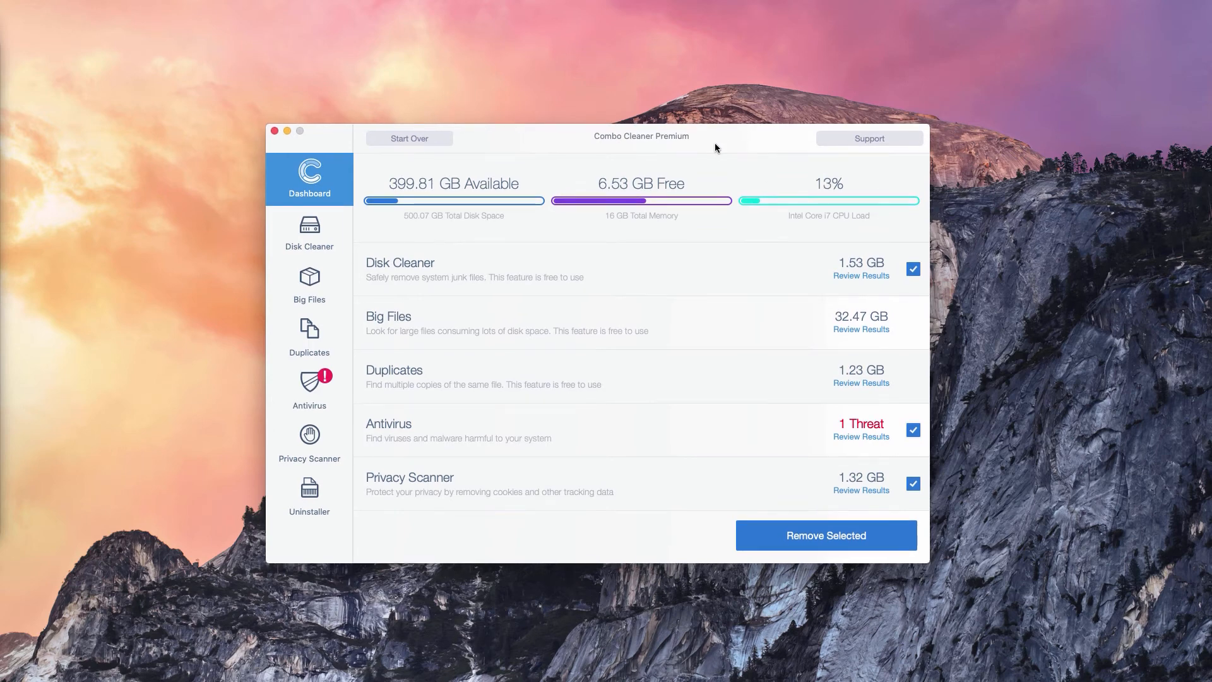
pyautogui.moveTo(649, 142)
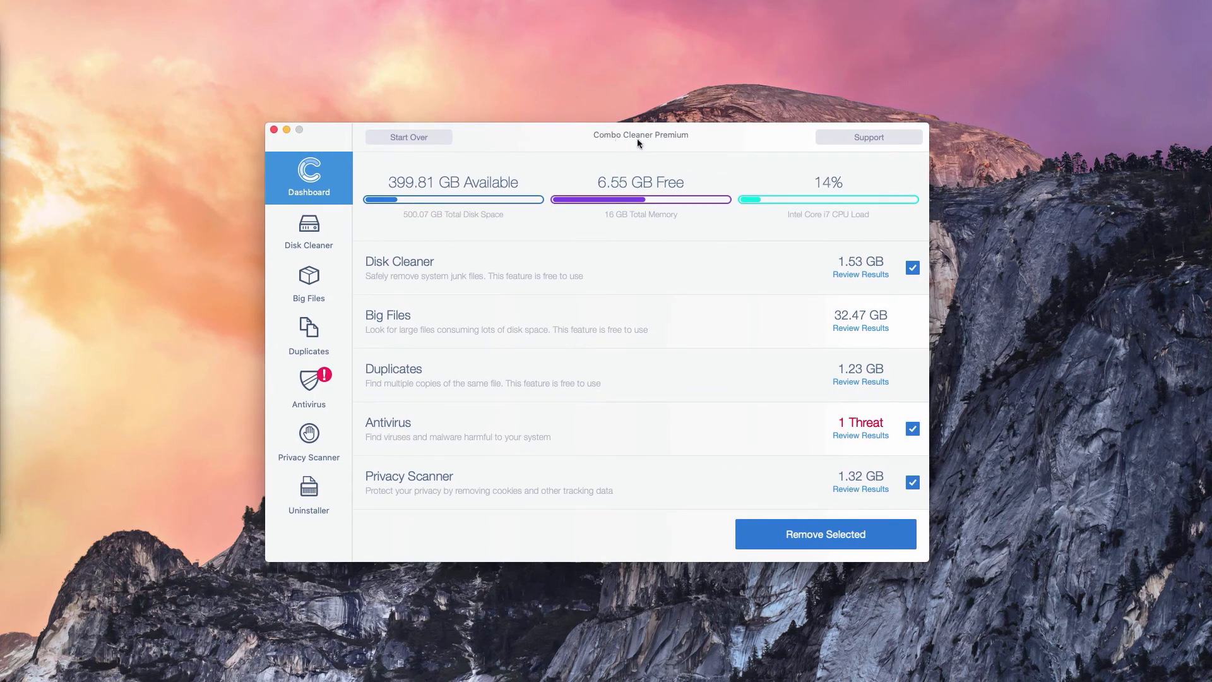
pyautogui.moveTo(756, 143)
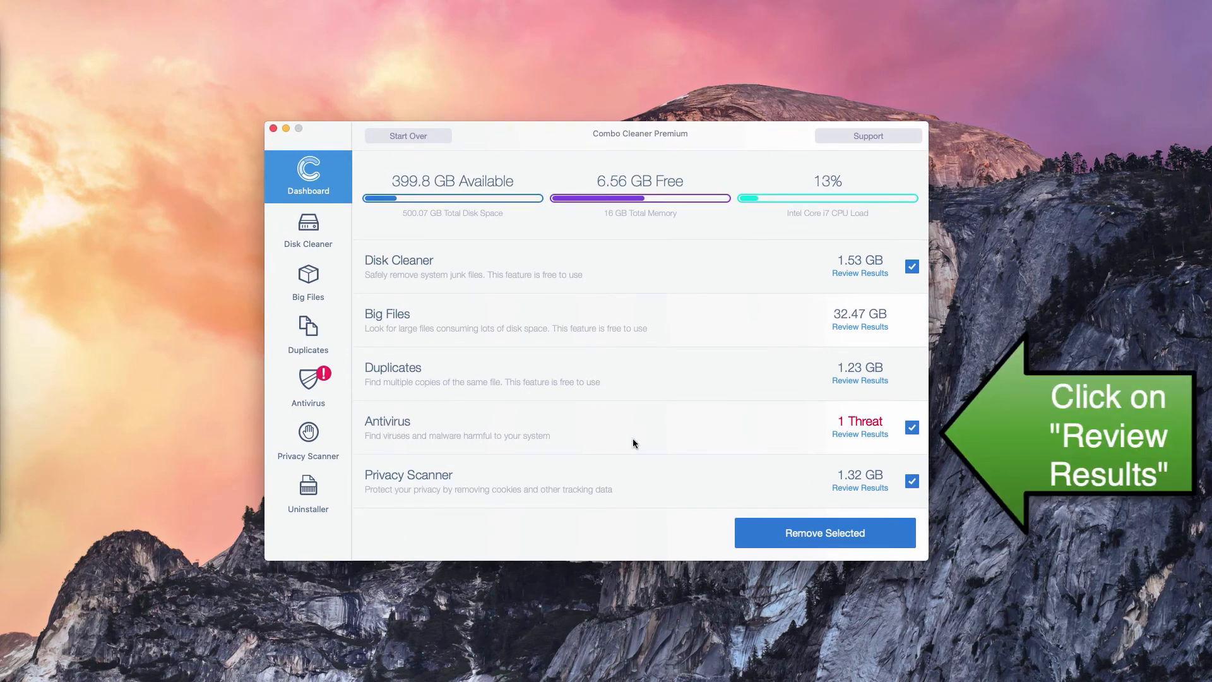
pyautogui.moveTo(869, 438)
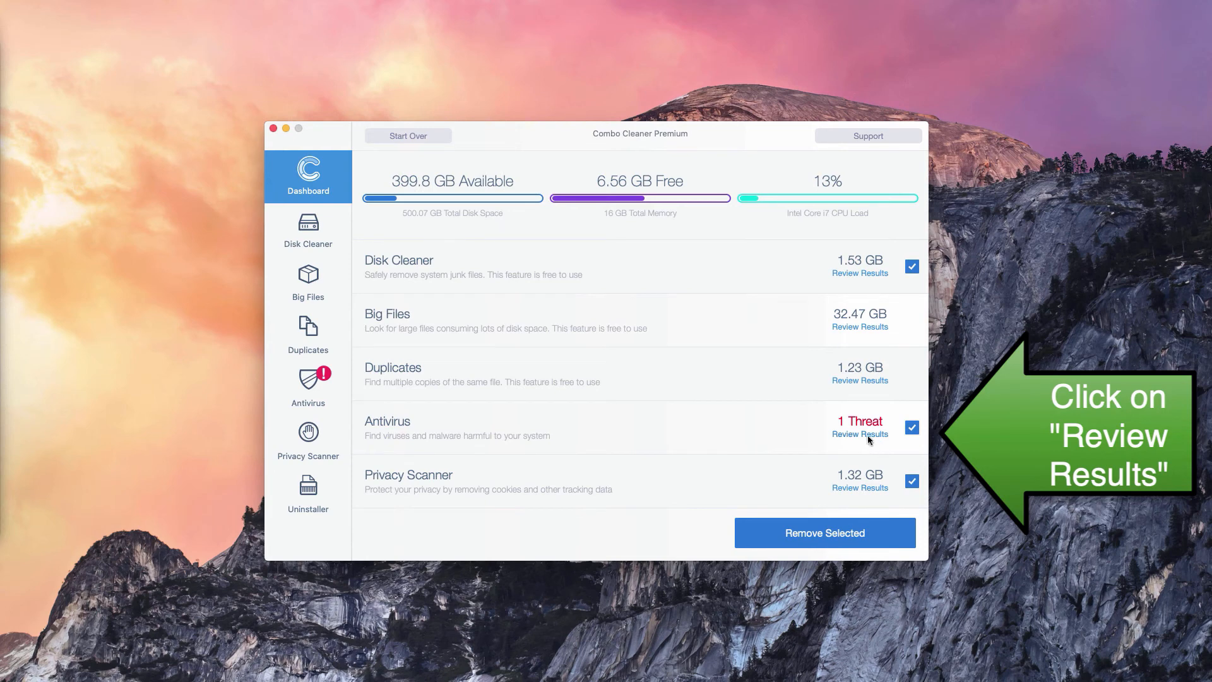
# Step: Review the Antivirus results showing the EngageSearch.app.zip adware in Downloads
pyautogui.click(860, 433)
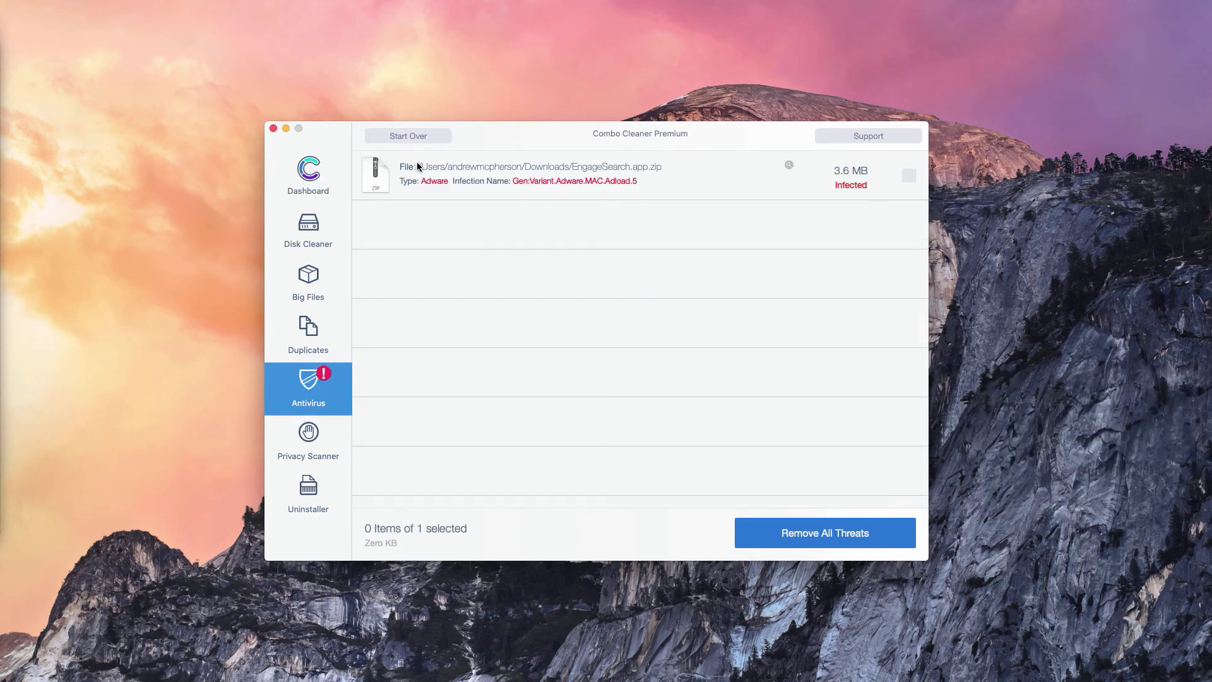
pyautogui.moveTo(516, 185)
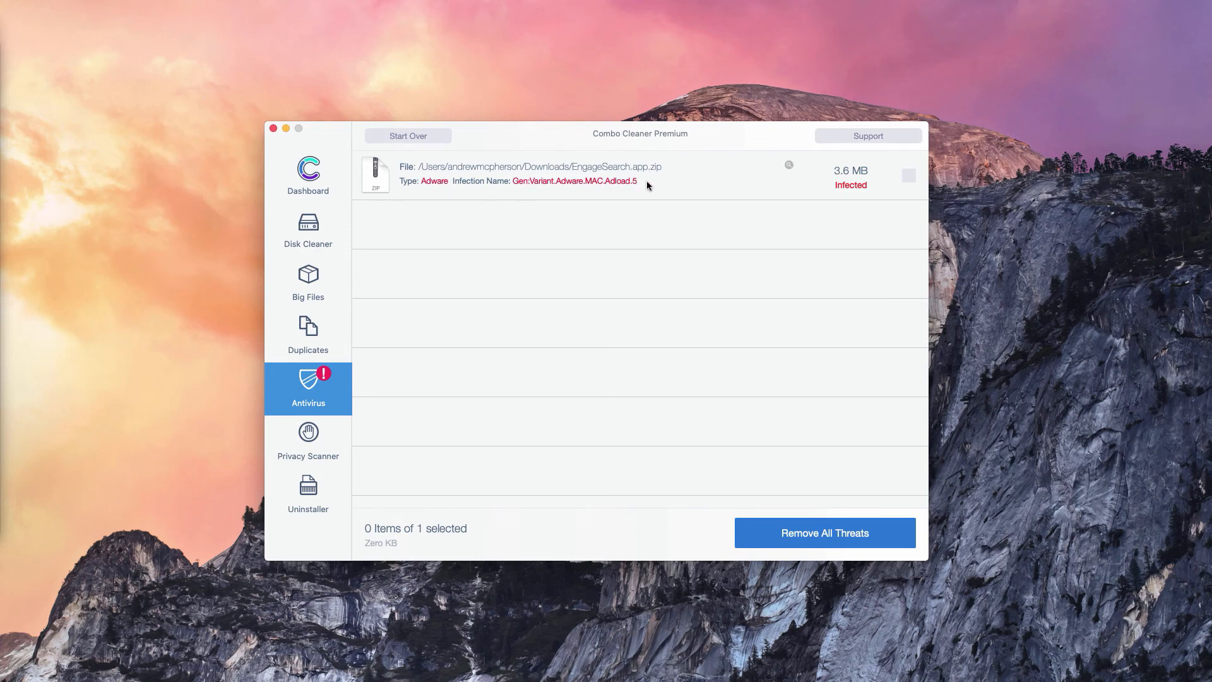
pyautogui.moveTo(646, 178)
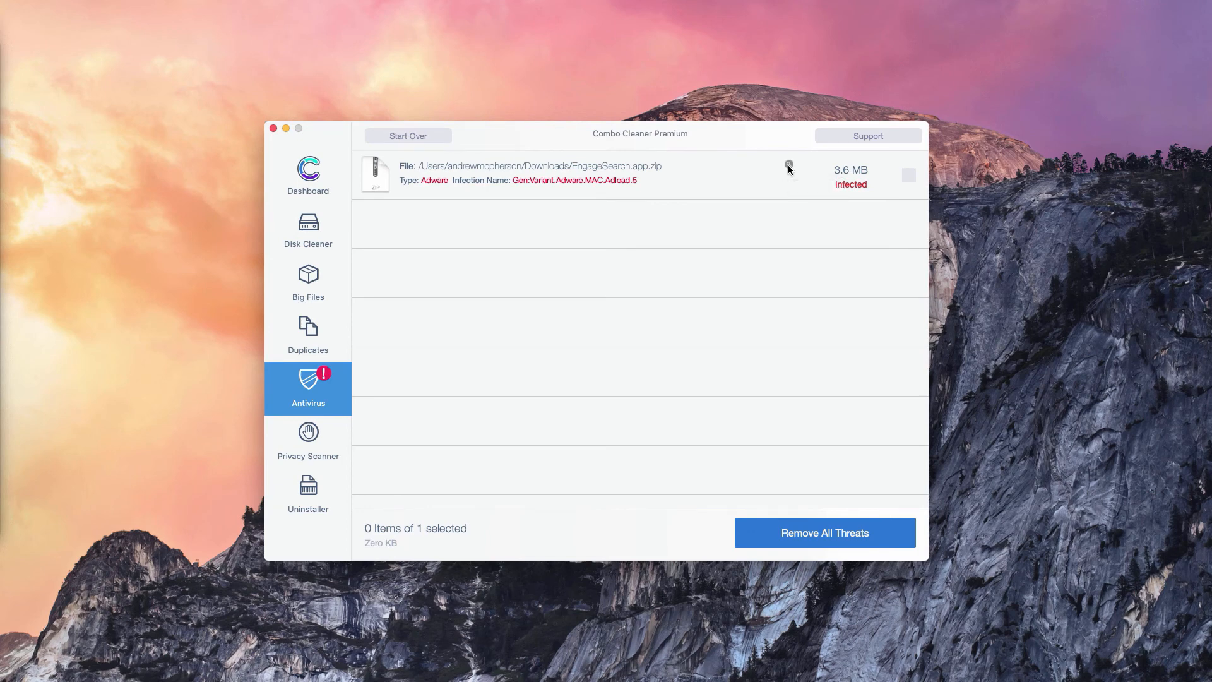
# Step: Reveal EngageSearch.app.zip in Finder, move it to the Trash and close the Downloads window
pyautogui.click(788, 168)
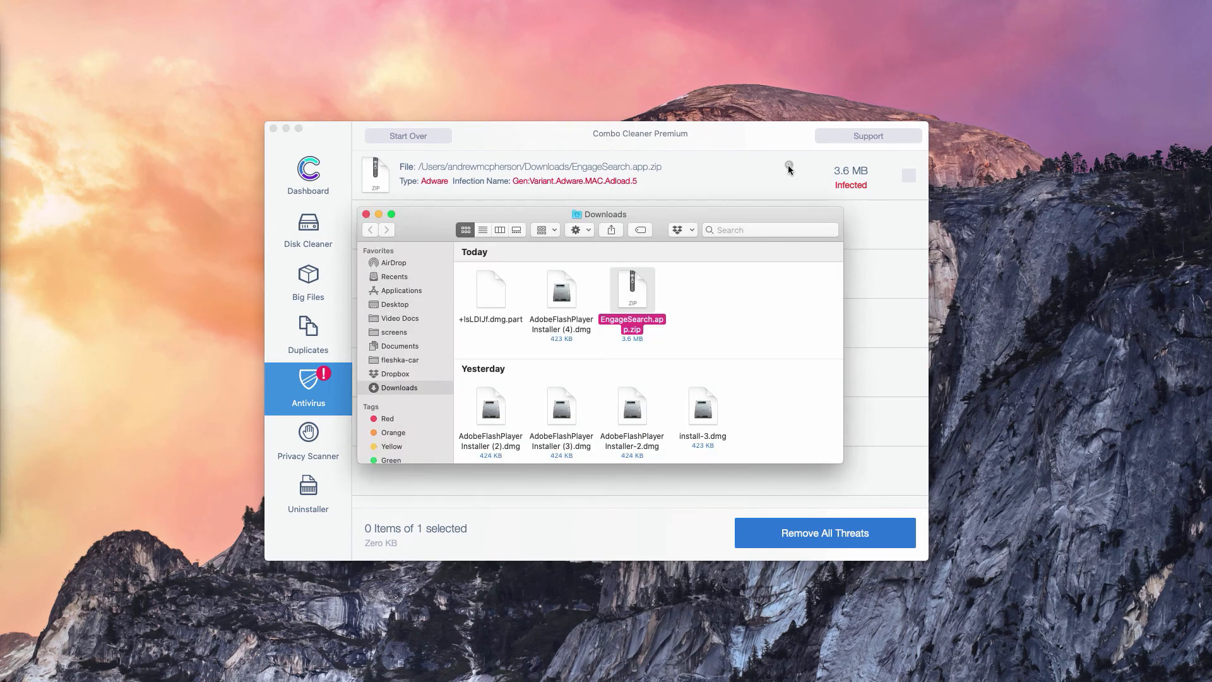
pyautogui.moveTo(594, 291)
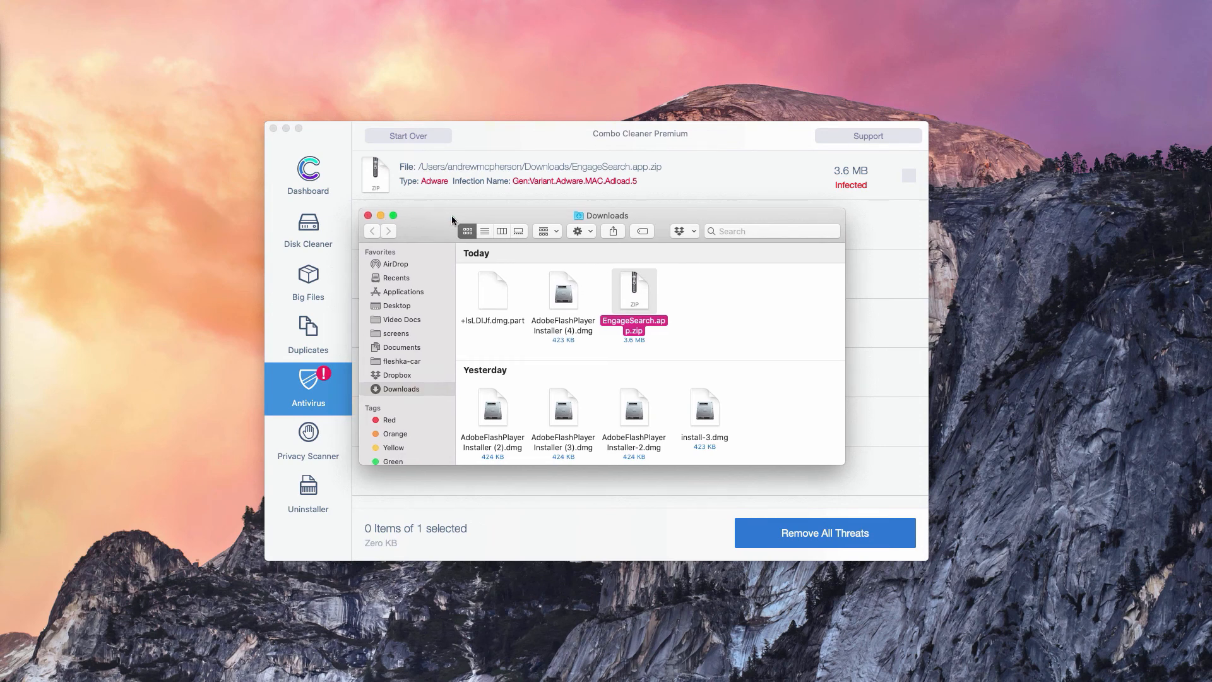
pyautogui.moveTo(625, 301)
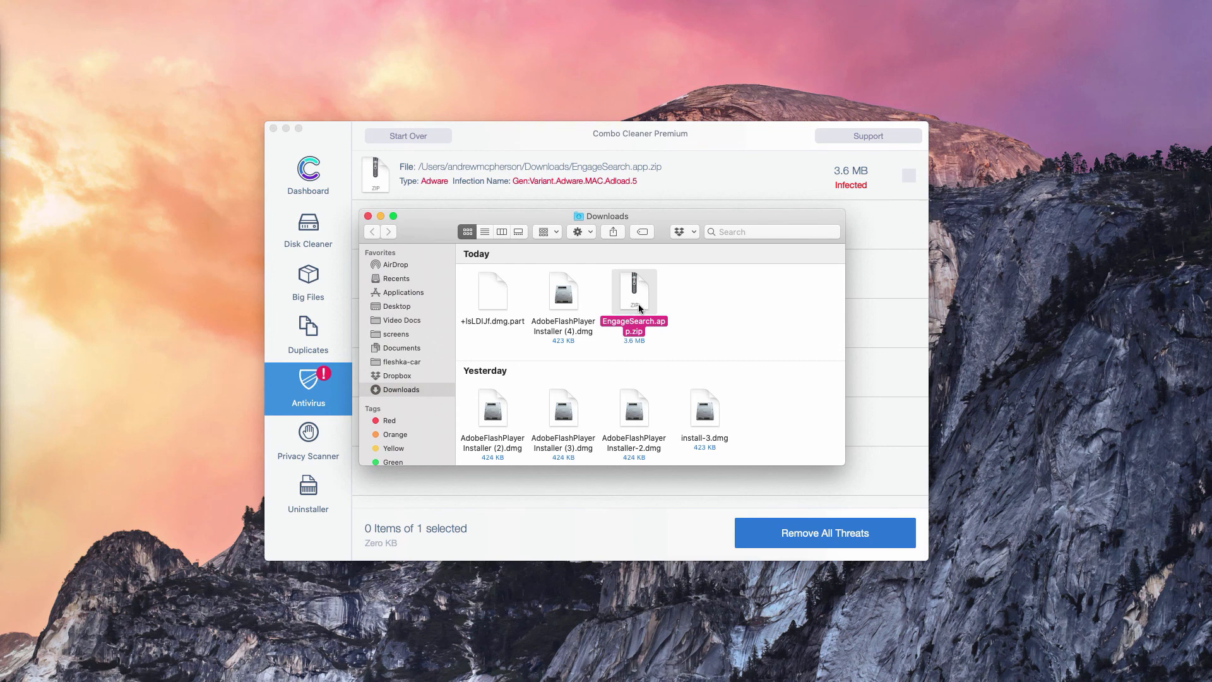
pyautogui.rightClick(633, 290)
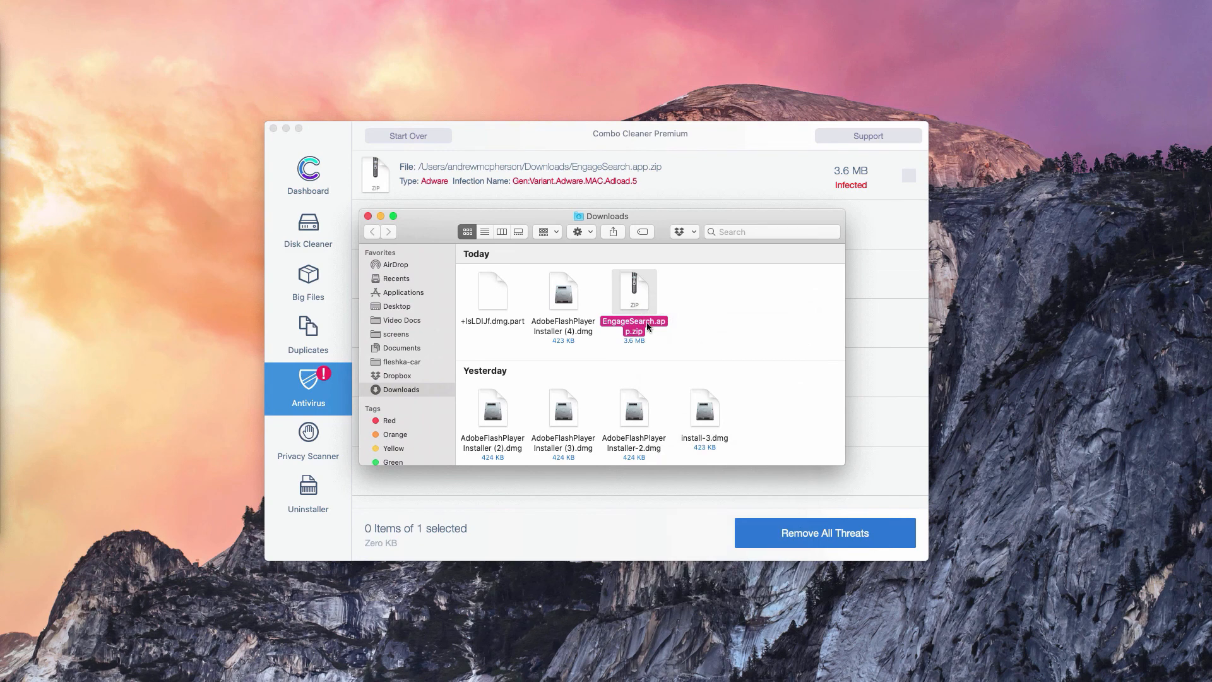
pyautogui.click(367, 216)
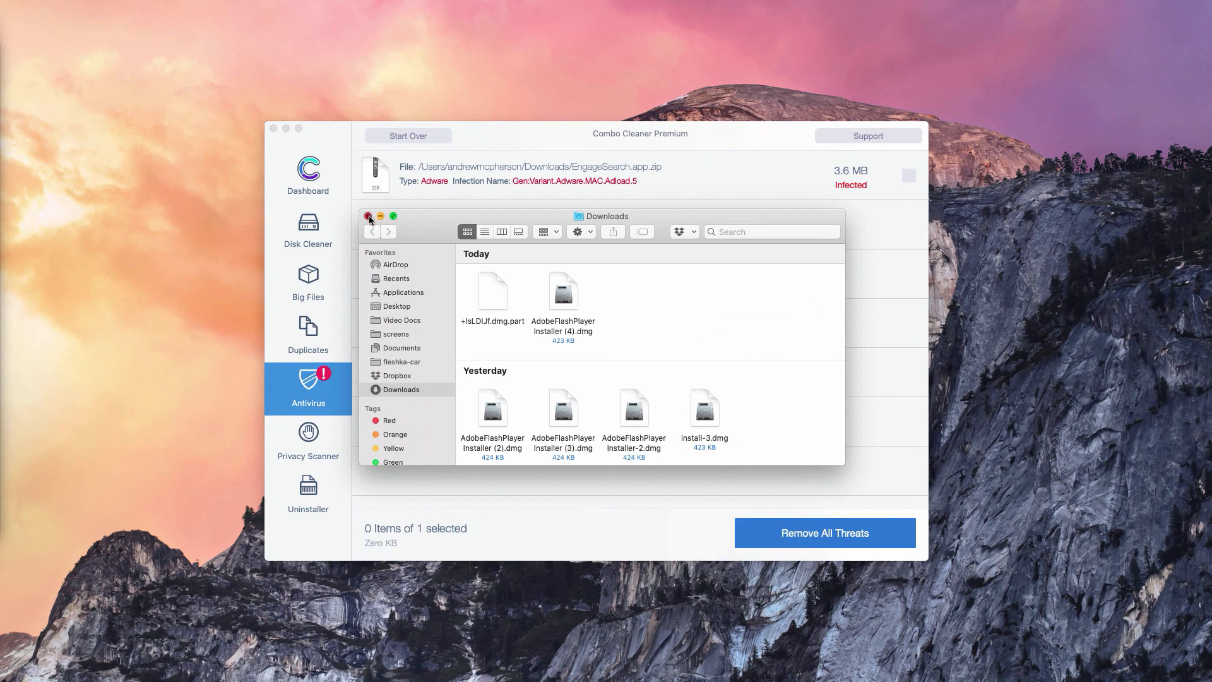
pyautogui.click(369, 216)
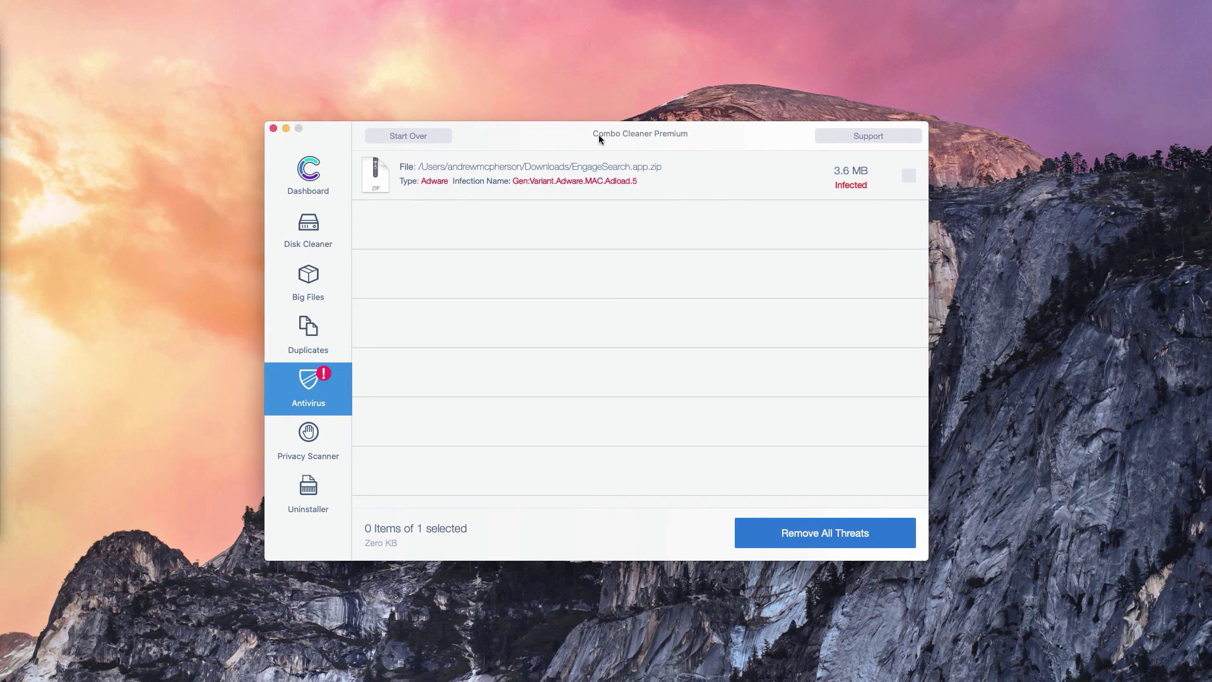
pyautogui.moveTo(644, 158)
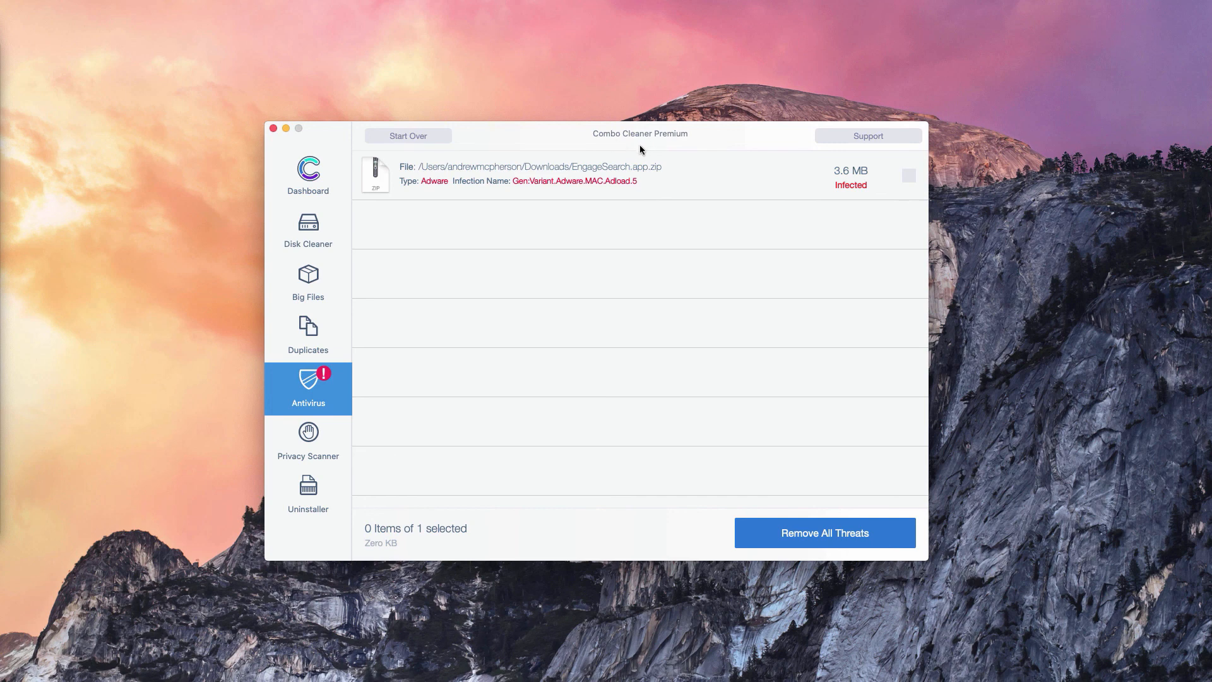
pyautogui.moveTo(683, 142)
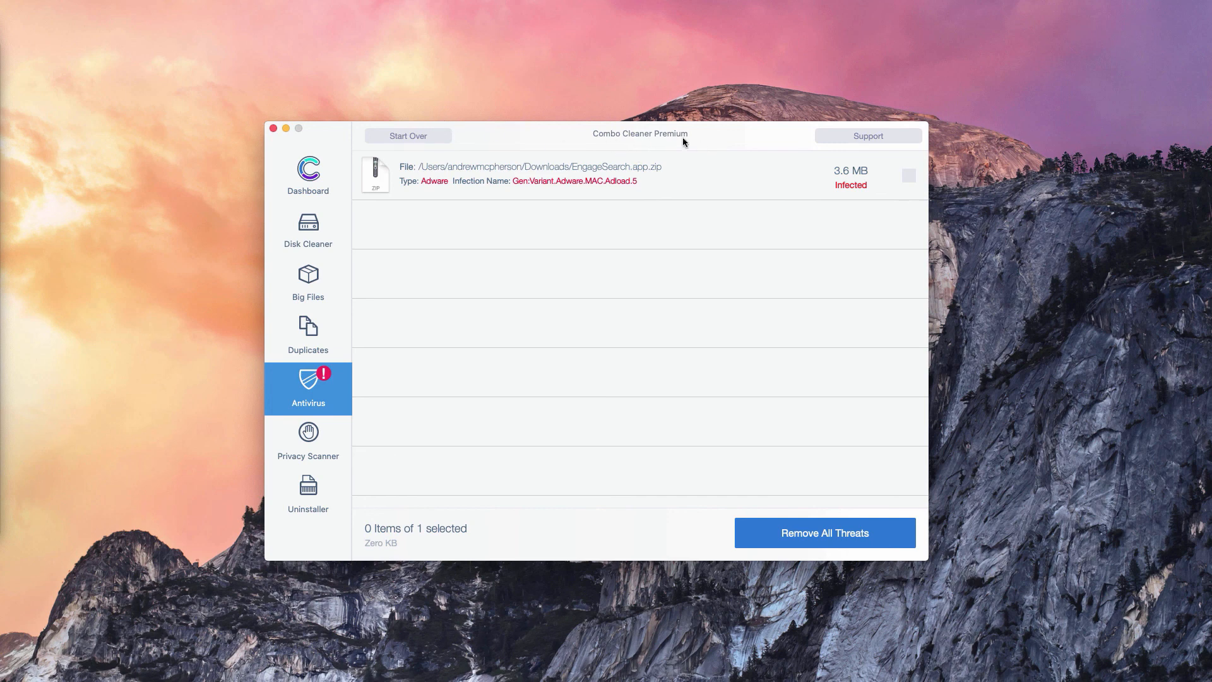
pyautogui.moveTo(683, 144)
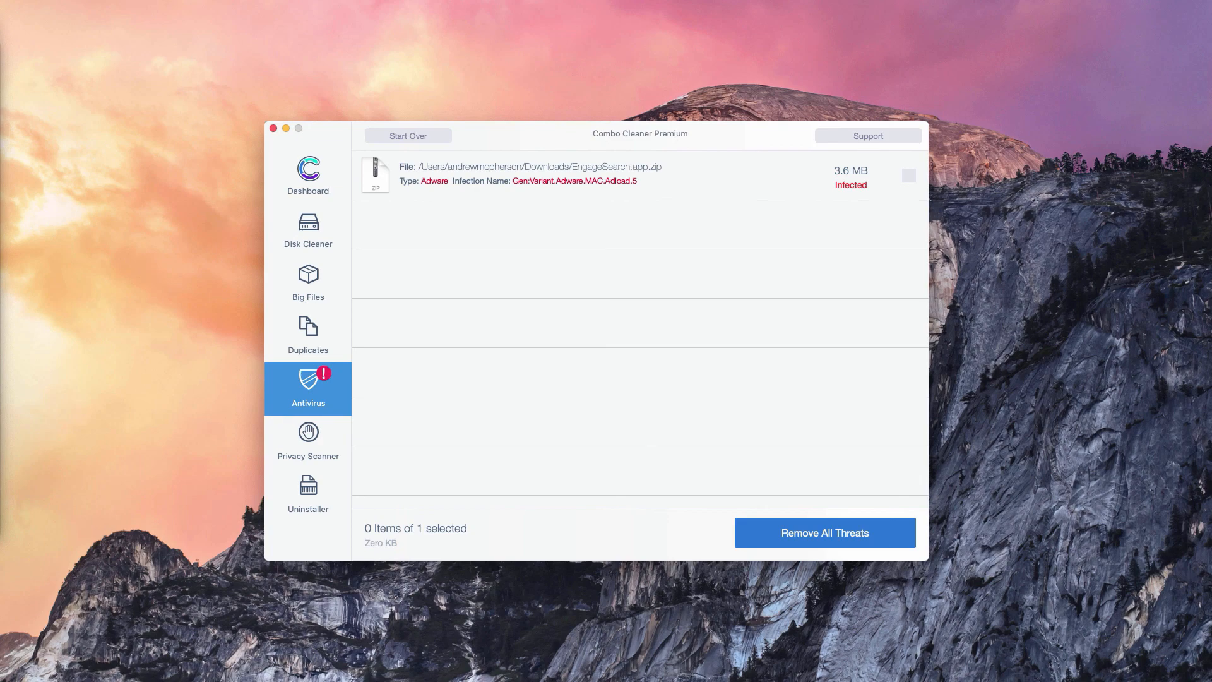